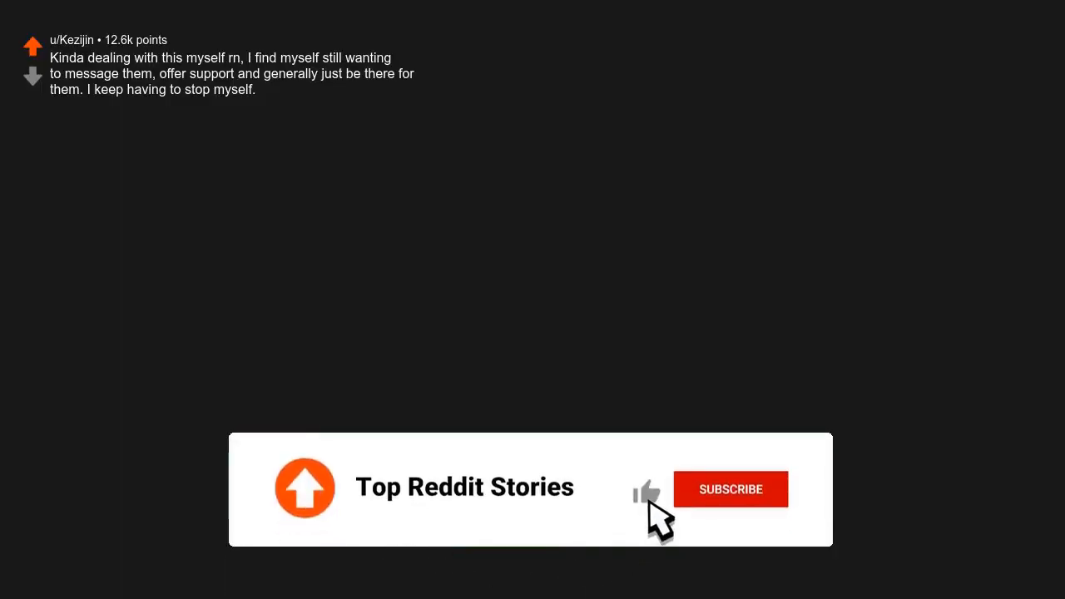
pyautogui.click(730, 489)
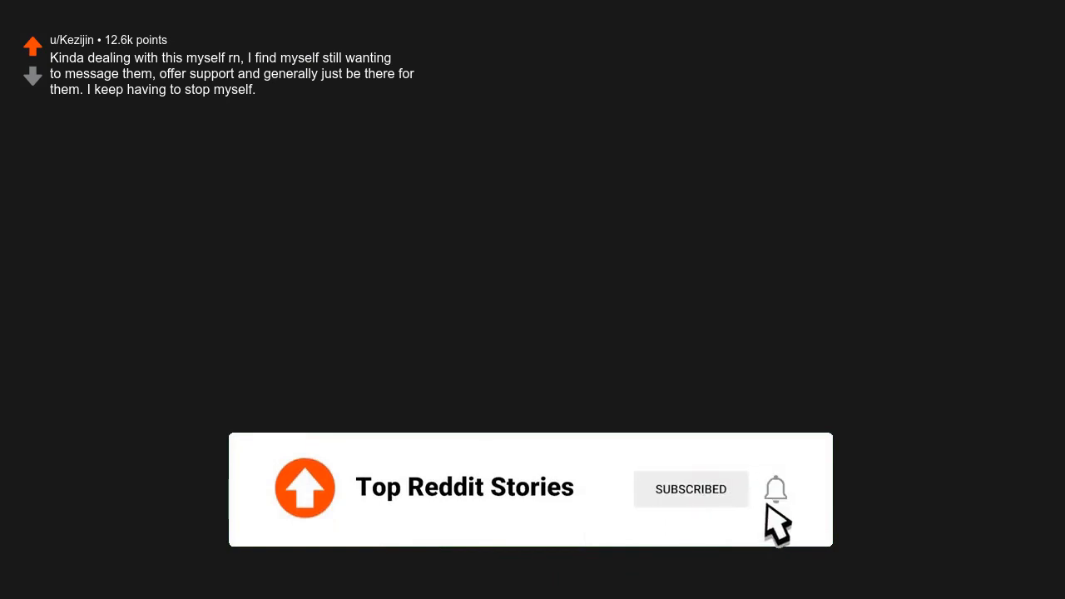